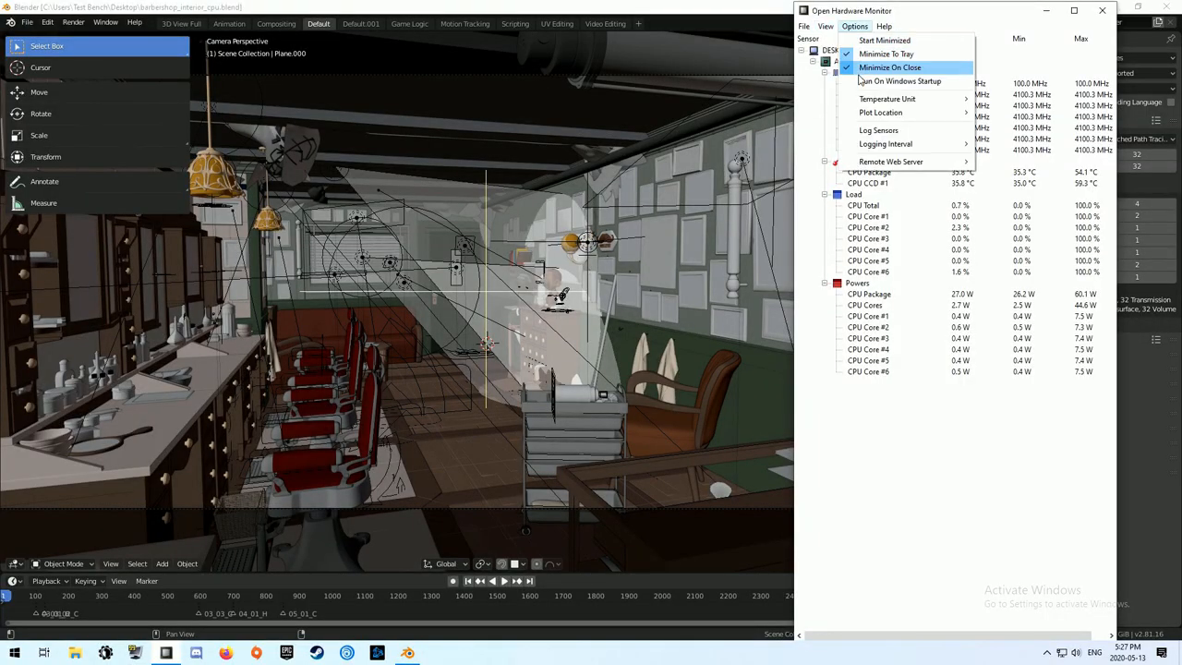
pyautogui.moveTo(878, 130)
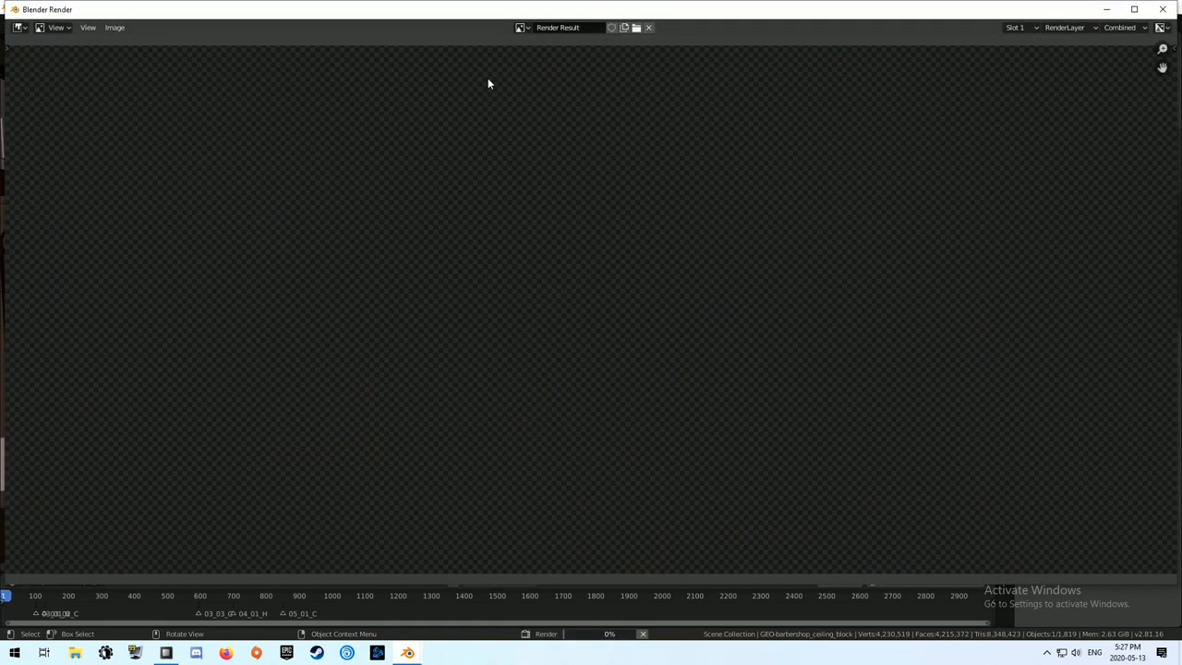
pyautogui.moveTo(364, 344)
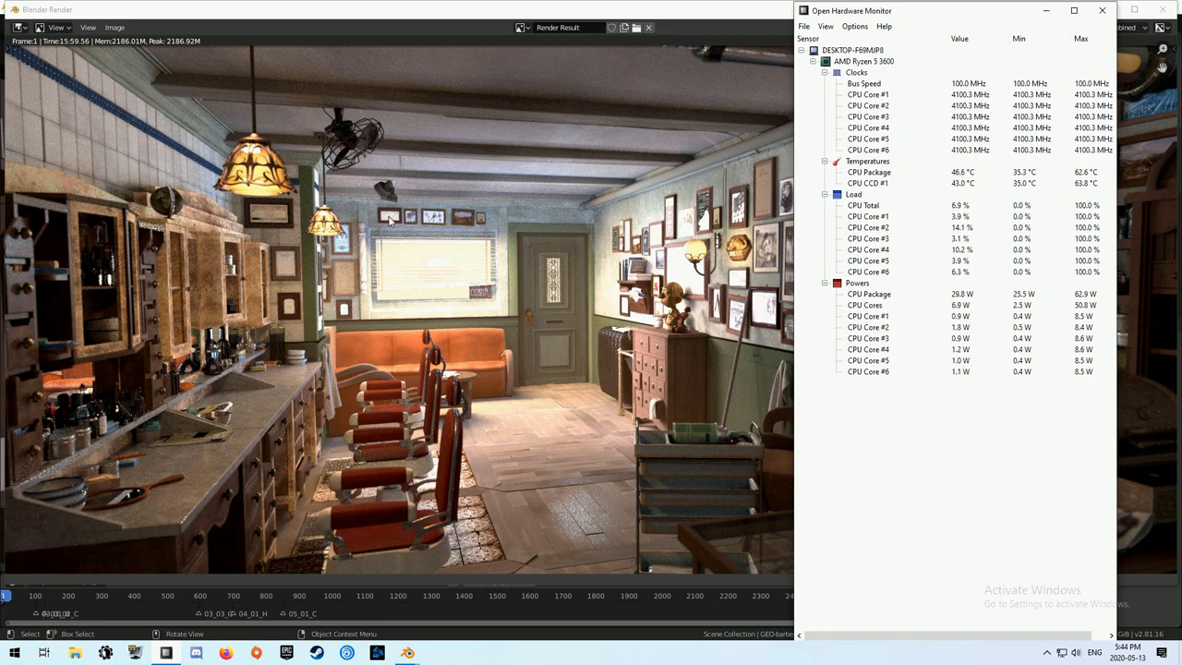
# - Open the Open Hardware Monitor Options menu to review sensor logging
pyautogui.click(854, 26)
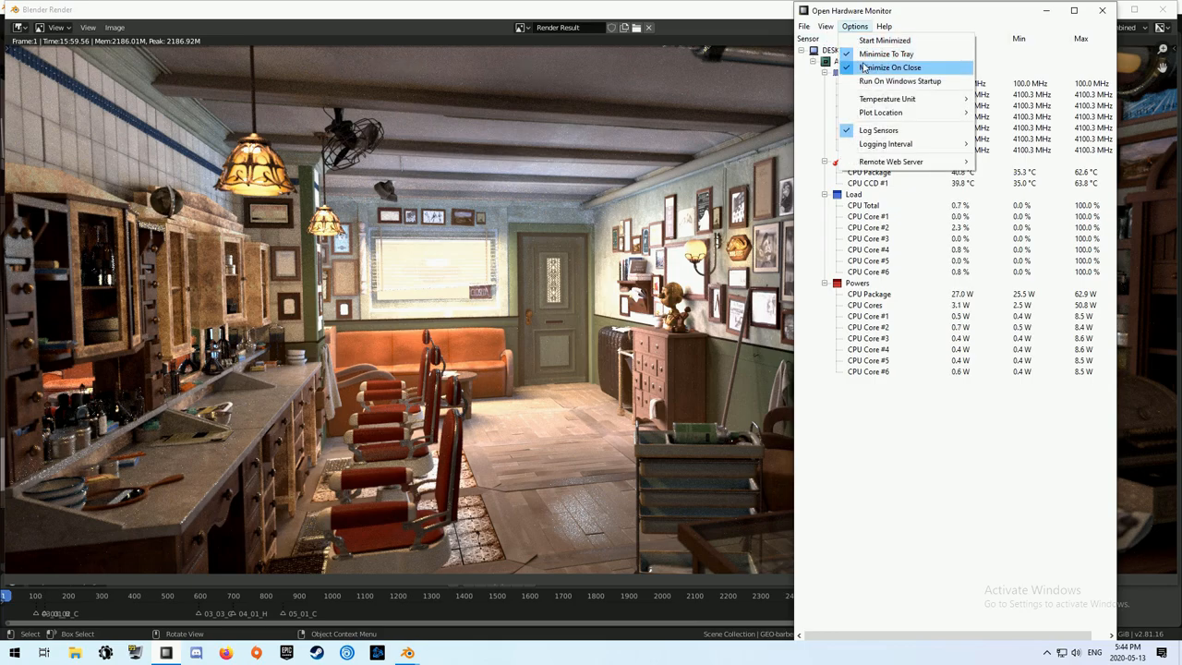